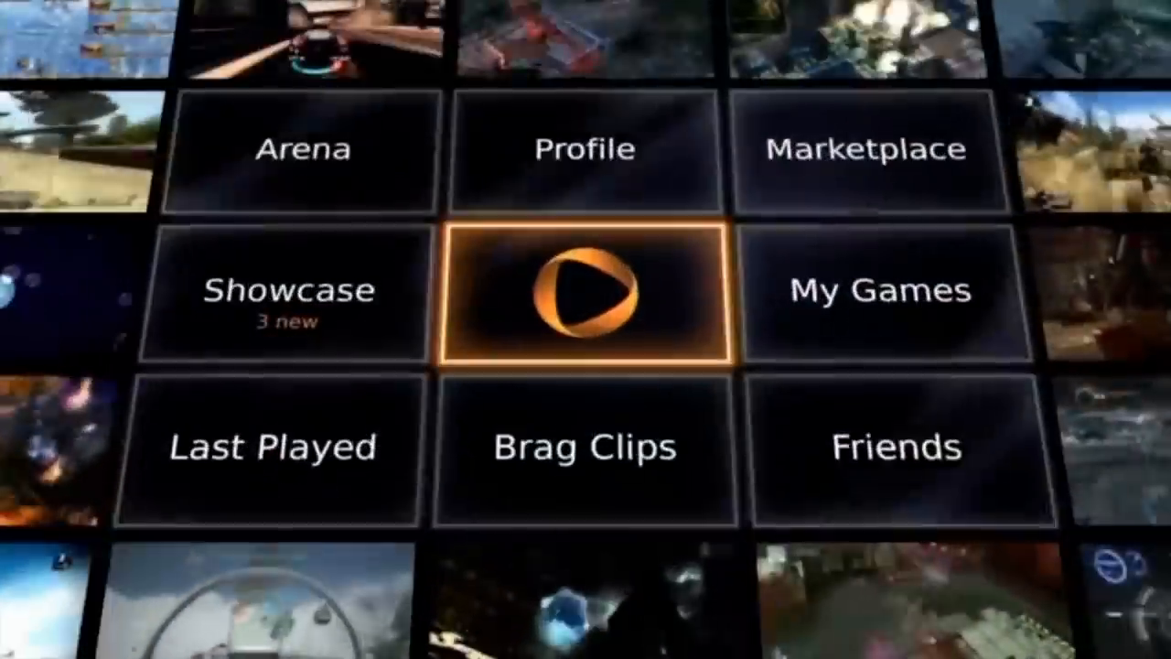
- Open the Steam search results for Games sorted by release date
{"action": "left_click", "coordinate": [864, 149]}
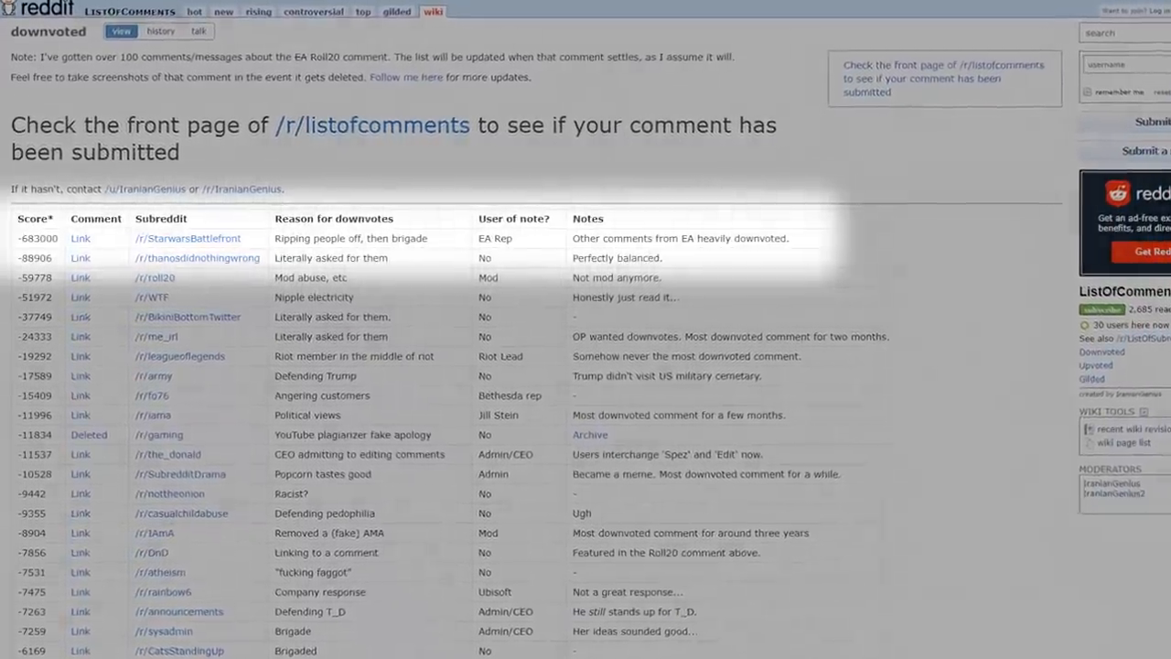
{"action": "scroll", "scroll_direction": "down", "scroll_amount": 3}
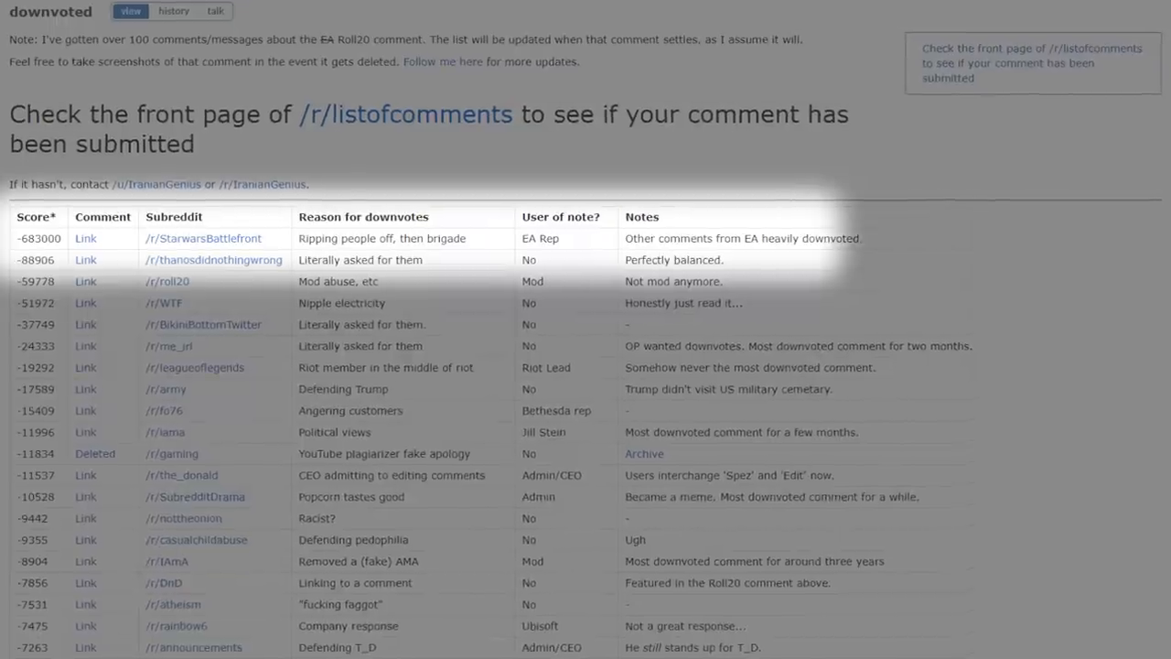
{"action": "scroll", "scroll_direction": "down", "scroll_amount": 3}
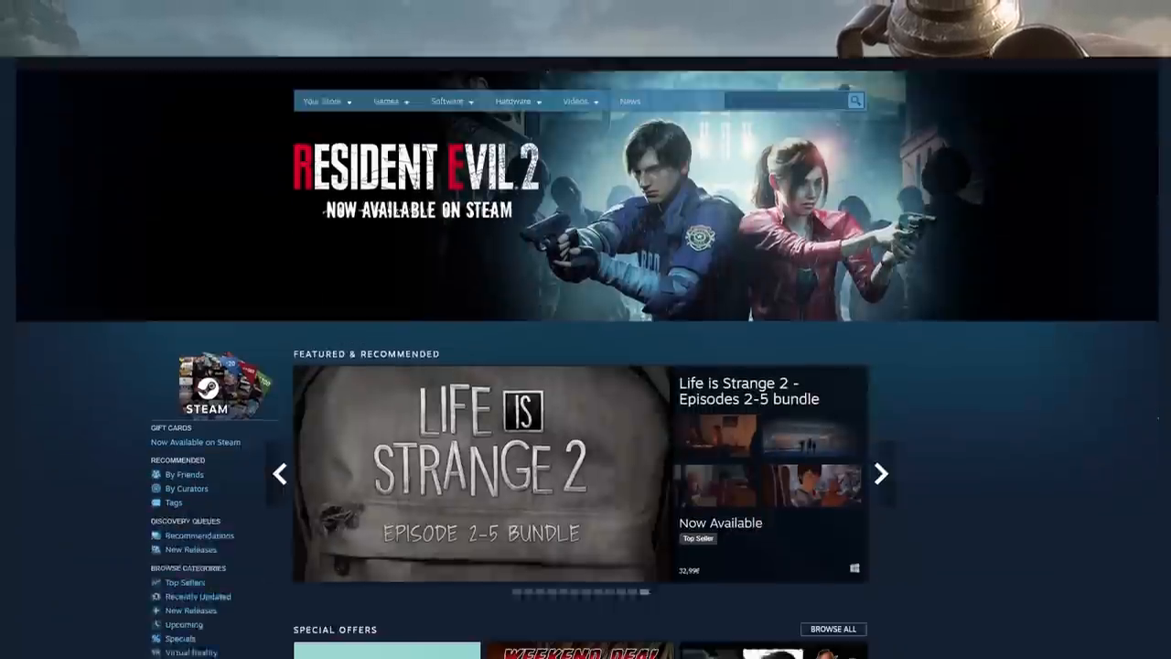
{"action": "scroll", "scroll_direction": "down", "scroll_amount": 3}
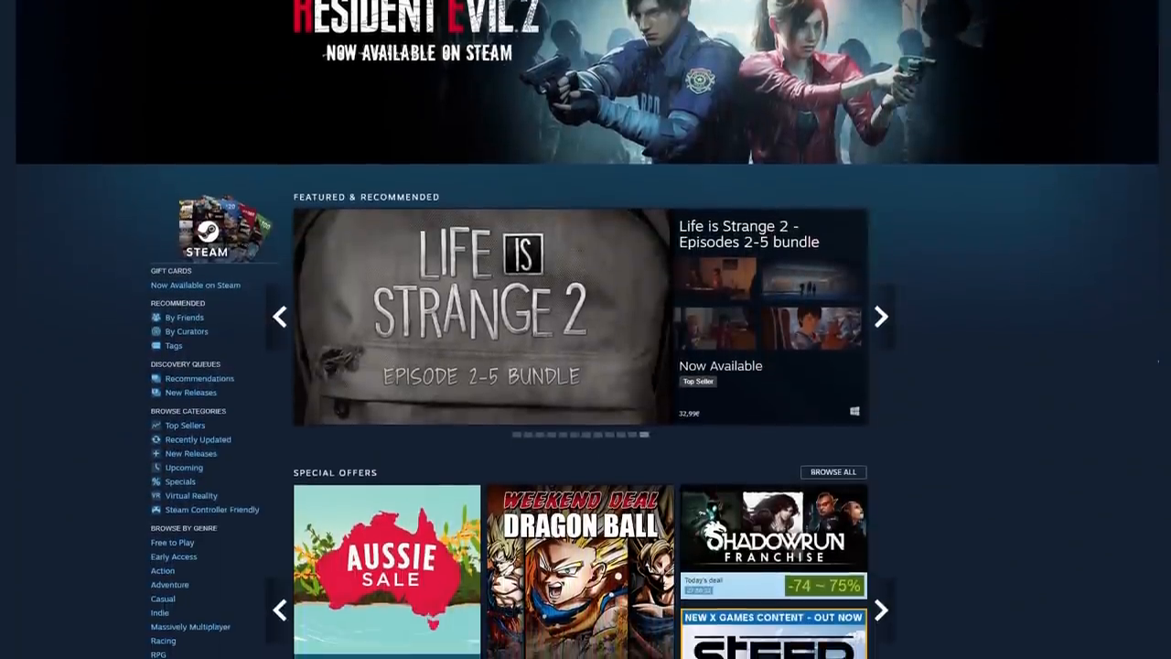
{"action": "scroll", "scroll_direction": "down", "scroll_amount": 3}
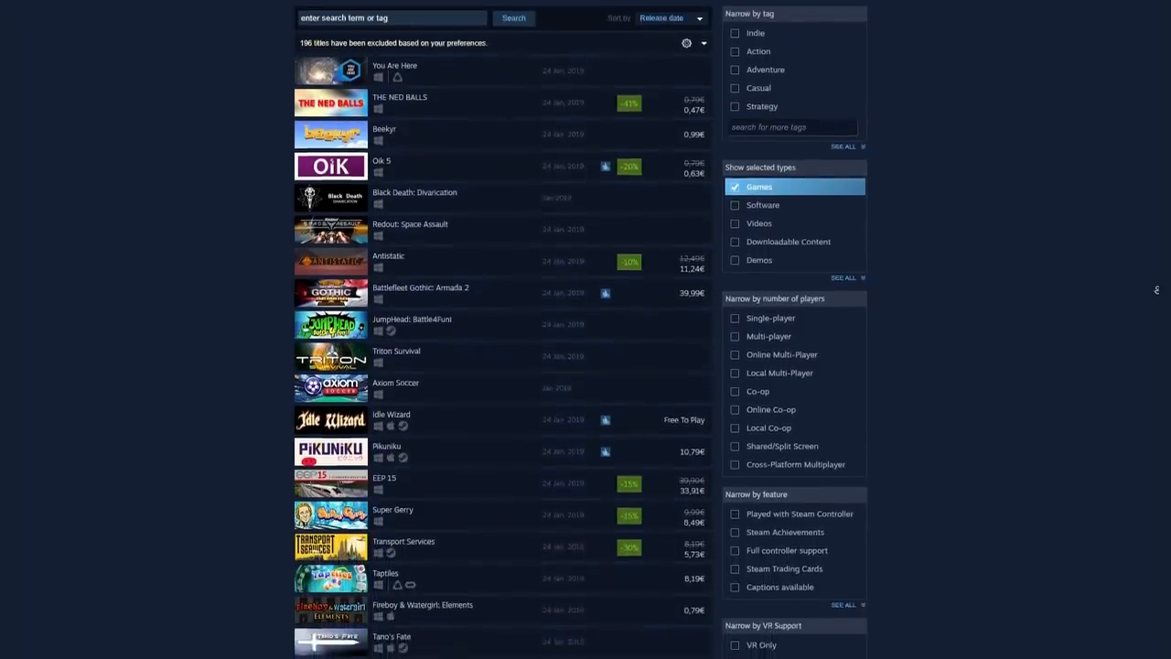
- Scroll down the release-date games list to the page navigation
{"action": "scroll", "scroll_direction": "down", "scroll_amount": 3}
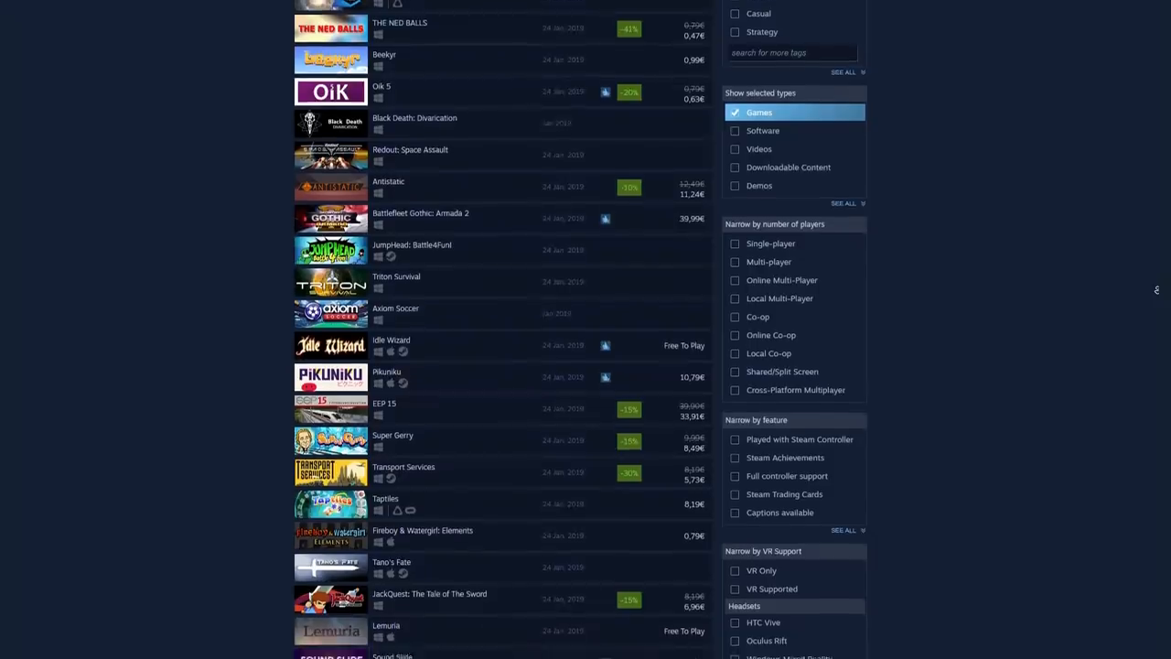
{"action": "scroll", "scroll_direction": "down", "scroll_amount": 3}
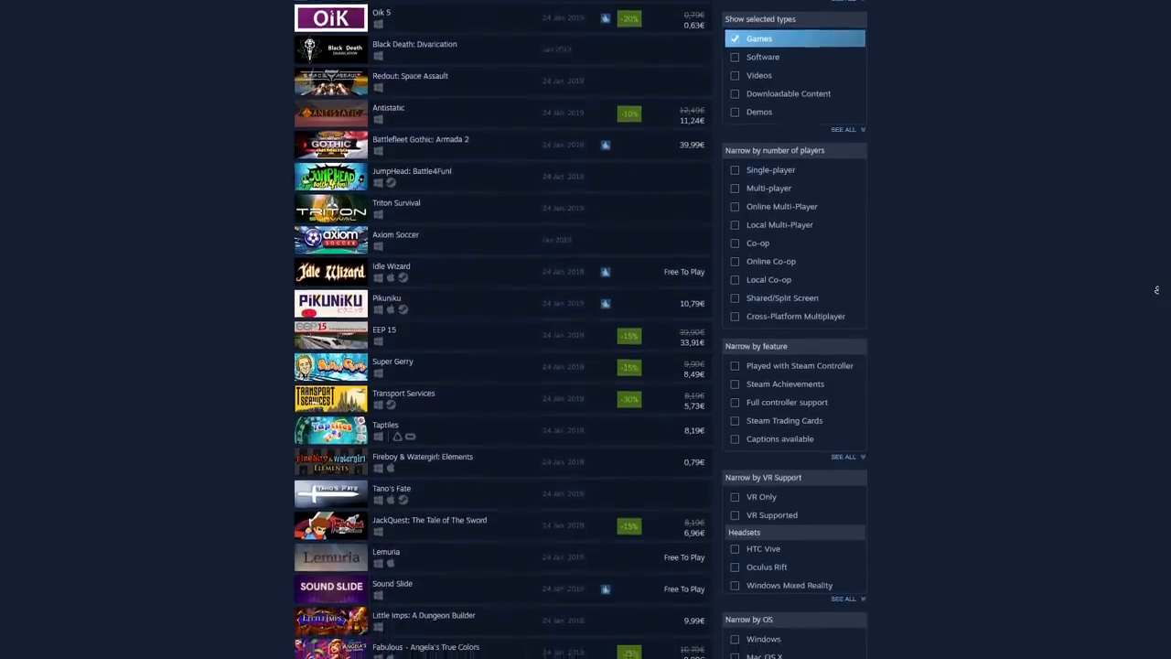
{"action": "scroll", "scroll_direction": "down", "scroll_amount": 3}
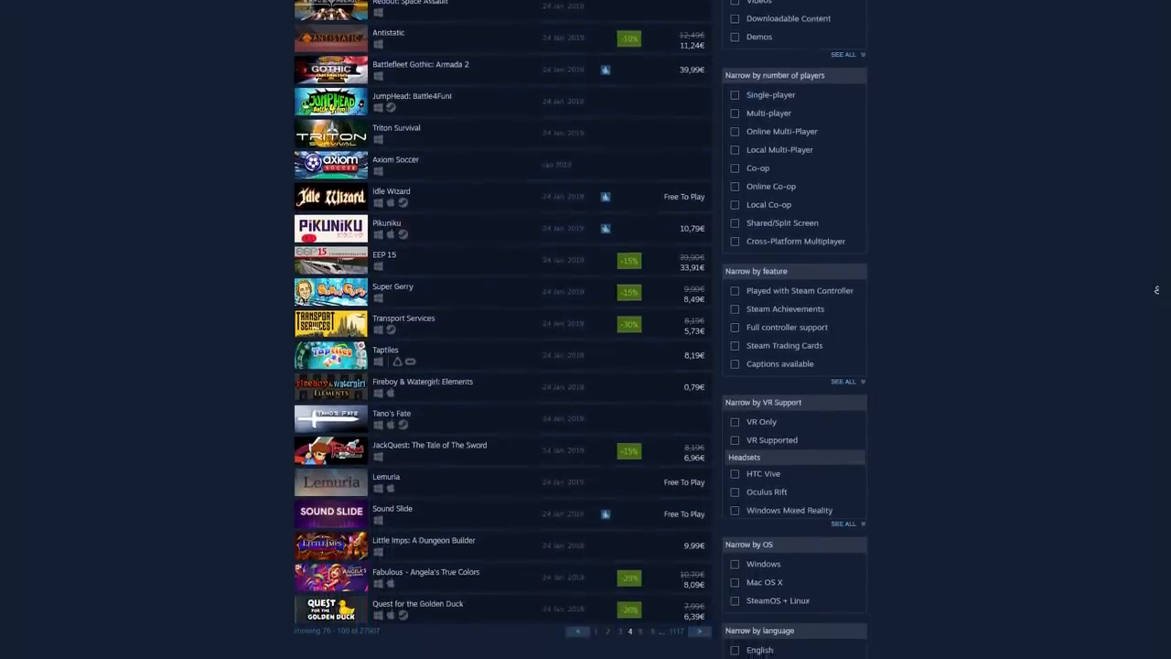
{"action": "scroll", "scroll_direction": "down", "scroll_amount": 3}
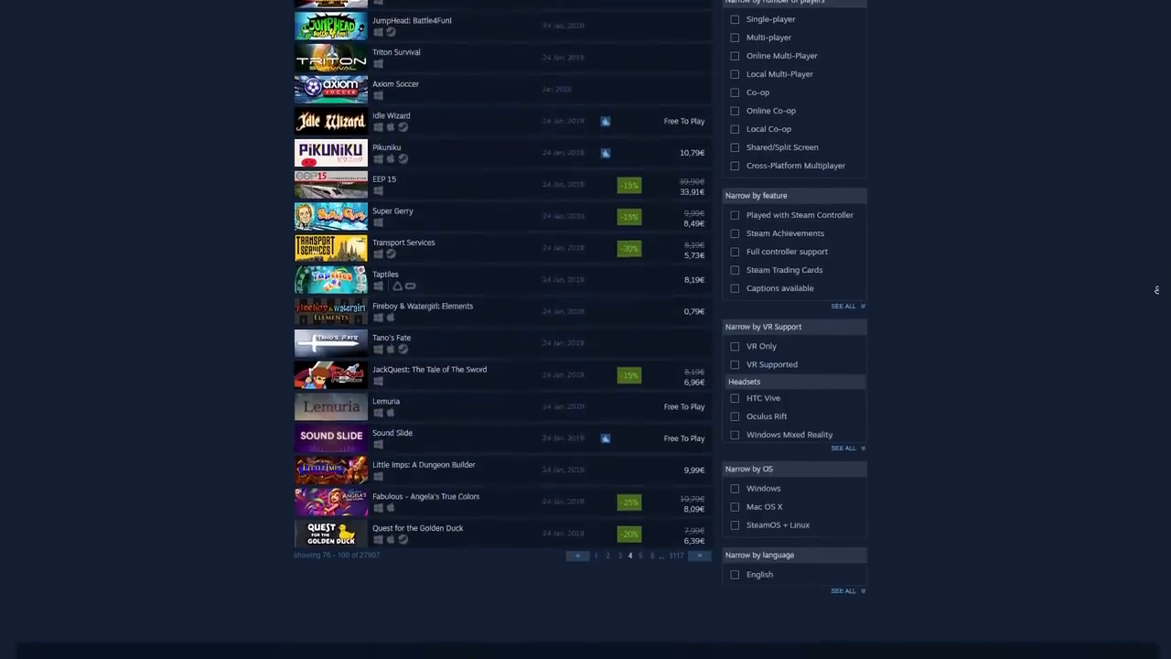
{"action": "scroll", "scroll_direction": "down", "scroll_amount": 3}
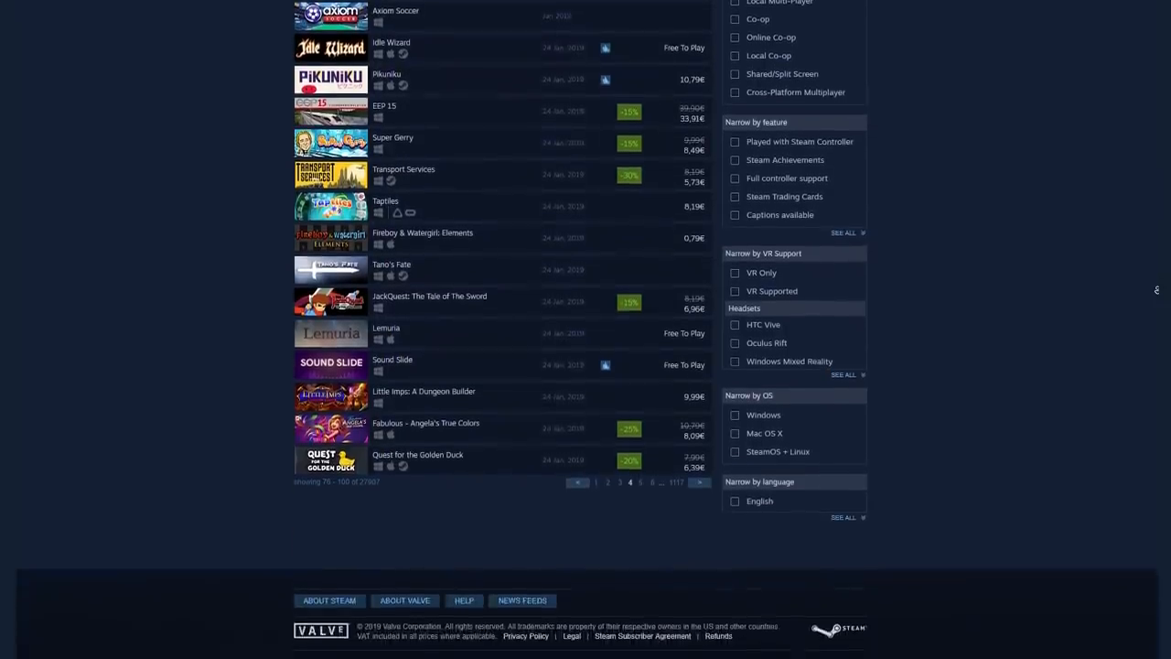